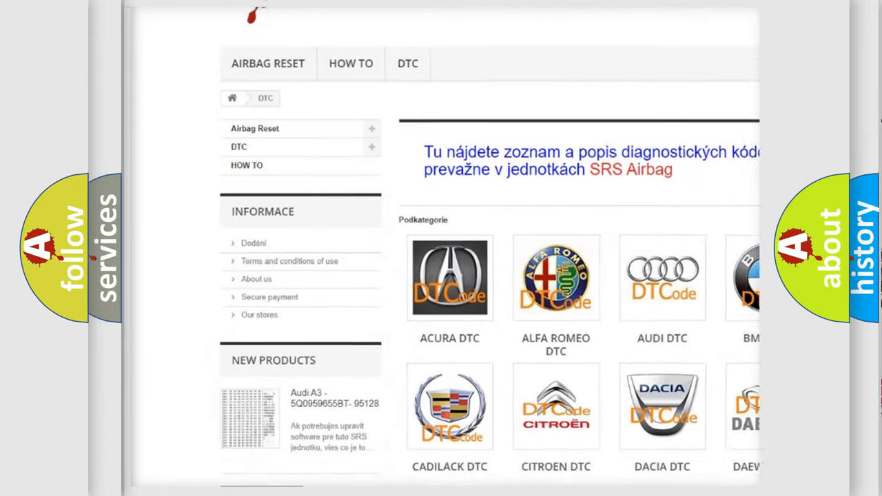
# - Scroll past the brand logos until the table of diagnostic trouble codes is in view
pyautogui.scroll(-3)
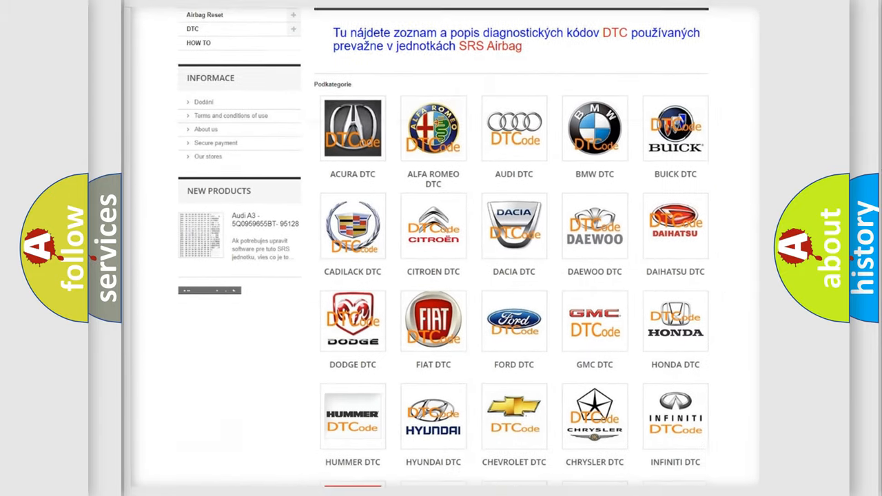
pyautogui.scroll(-3)
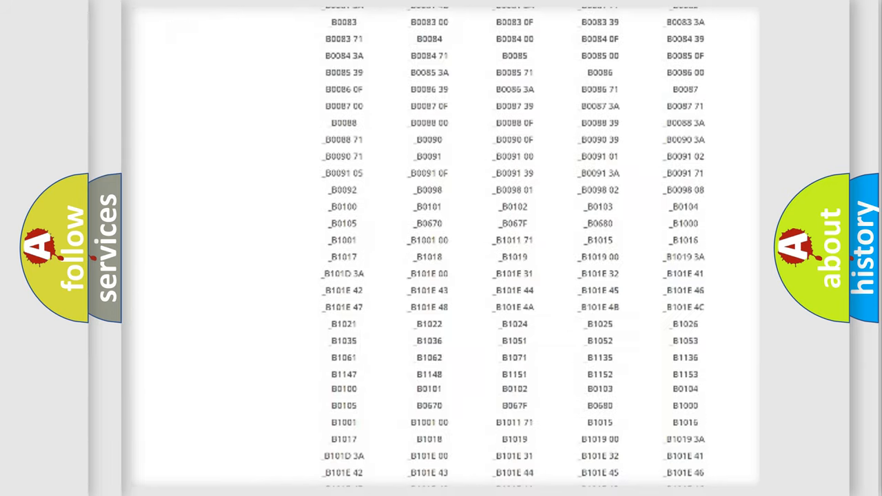
pyautogui.scroll(3)
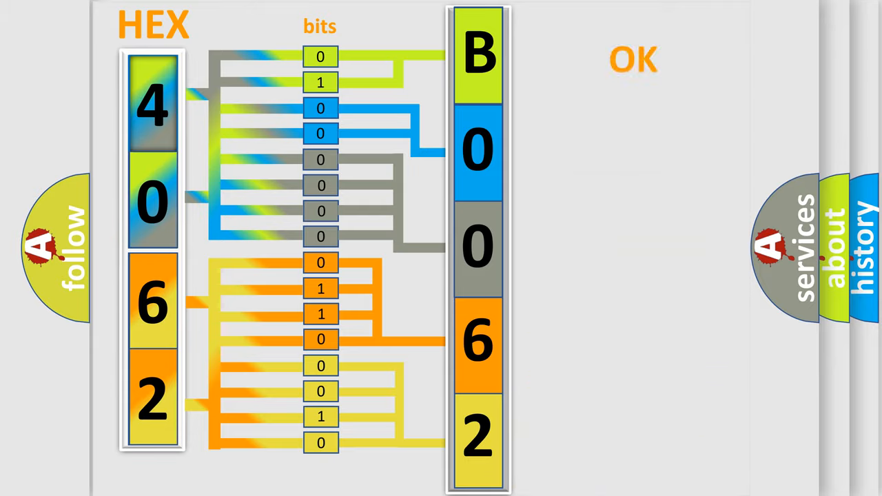
# - Advance to the Isuzu DTC summary slide showing code B0062
pyautogui.click(633, 58)
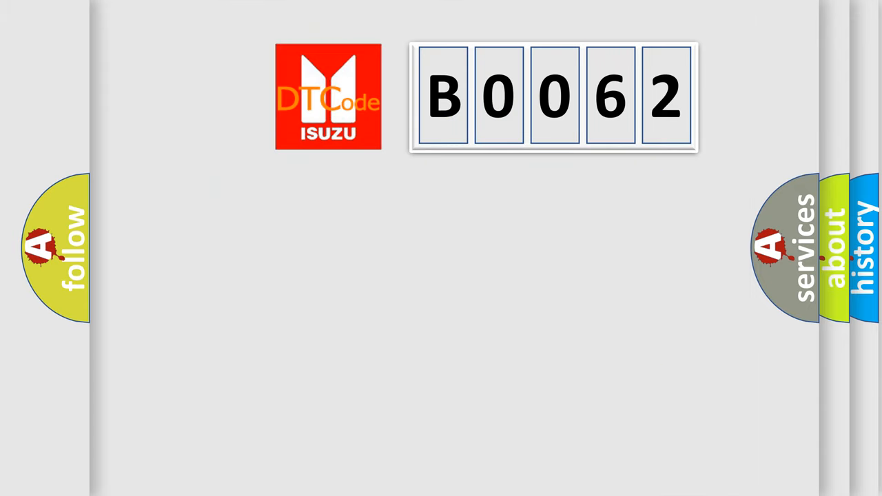